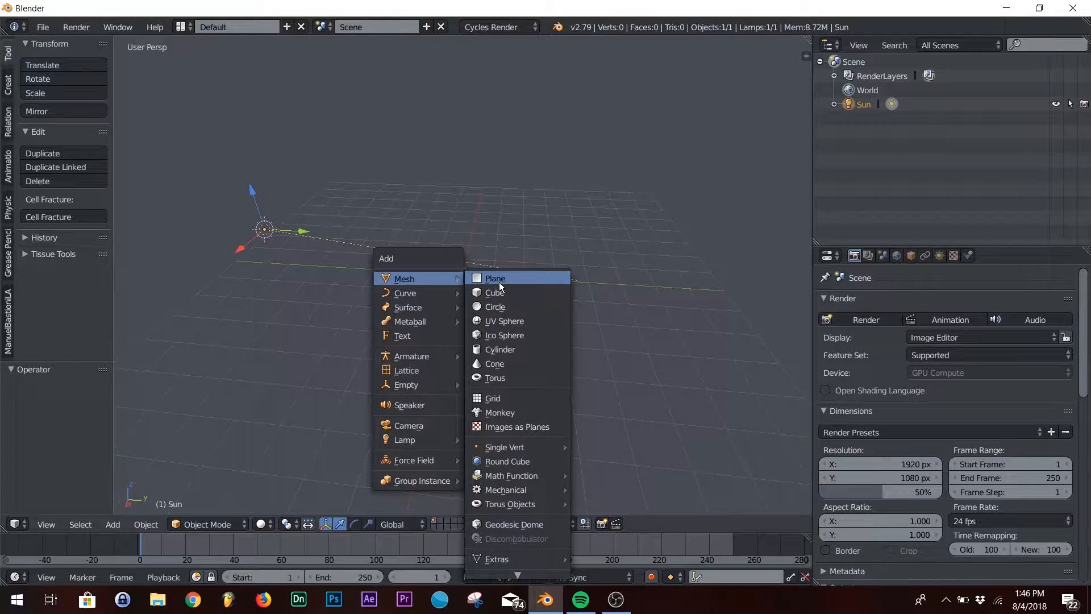
Step: Add an icosphere to the scene and apply smooth shading to it
{"action": "left_click", "coordinate": [503, 334]}
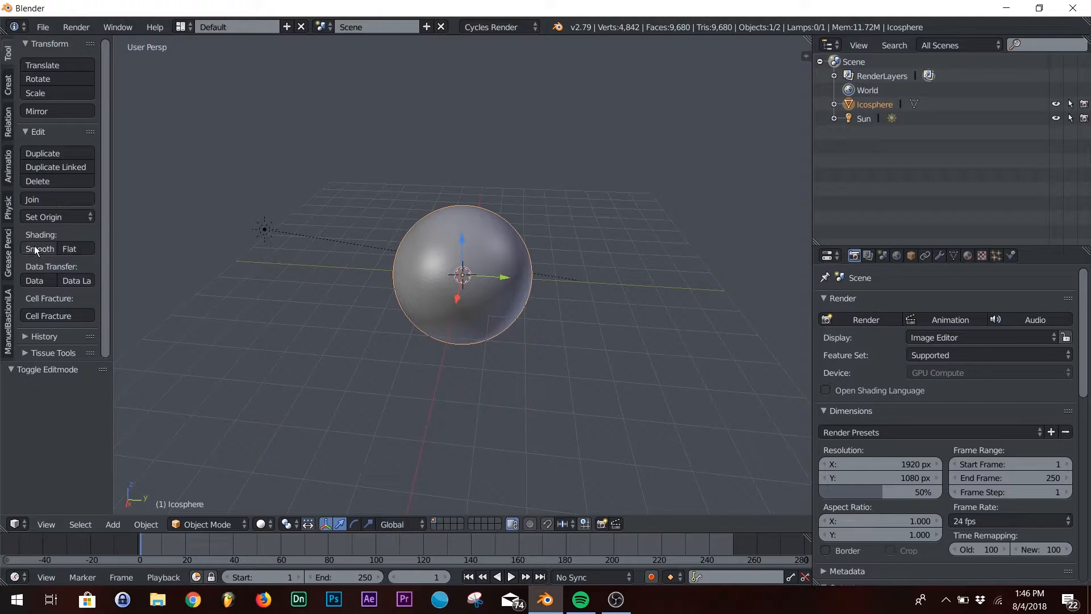
{"action": "left_click", "coordinate": [866, 320]}
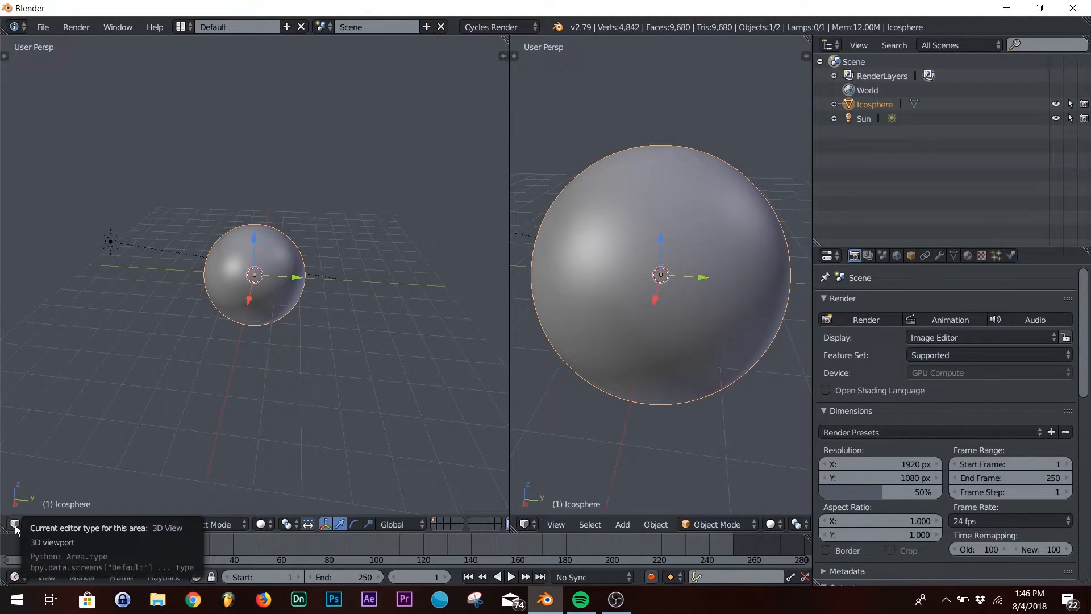
Step: Change the left viewport area into a Node Editor beside the 3D view
{"action": "left_click", "coordinate": [13, 530]}
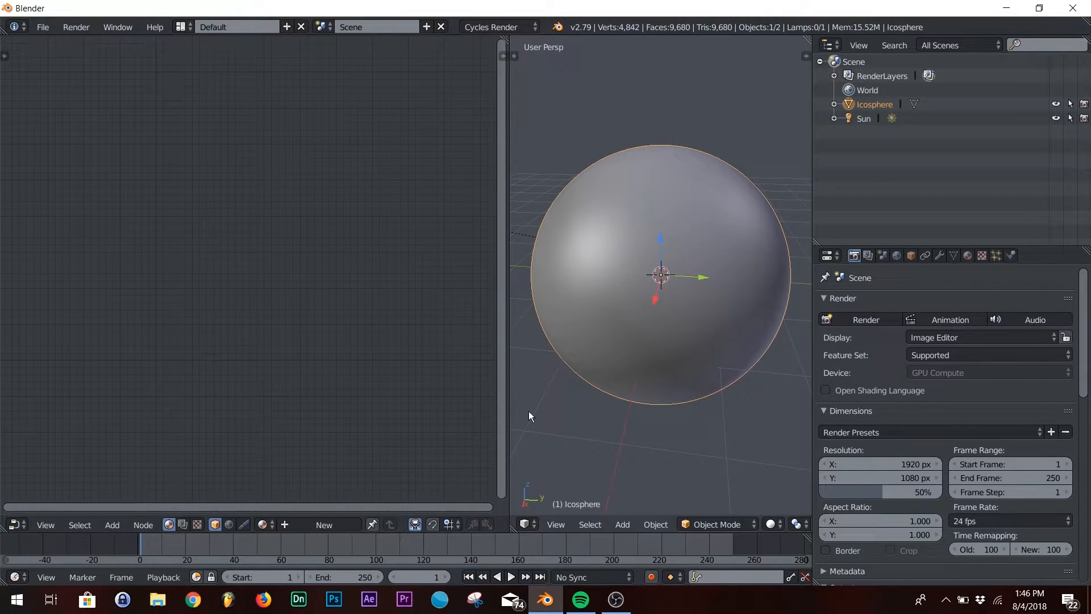
{"action": "mouse_move", "coordinate": [348, 436]}
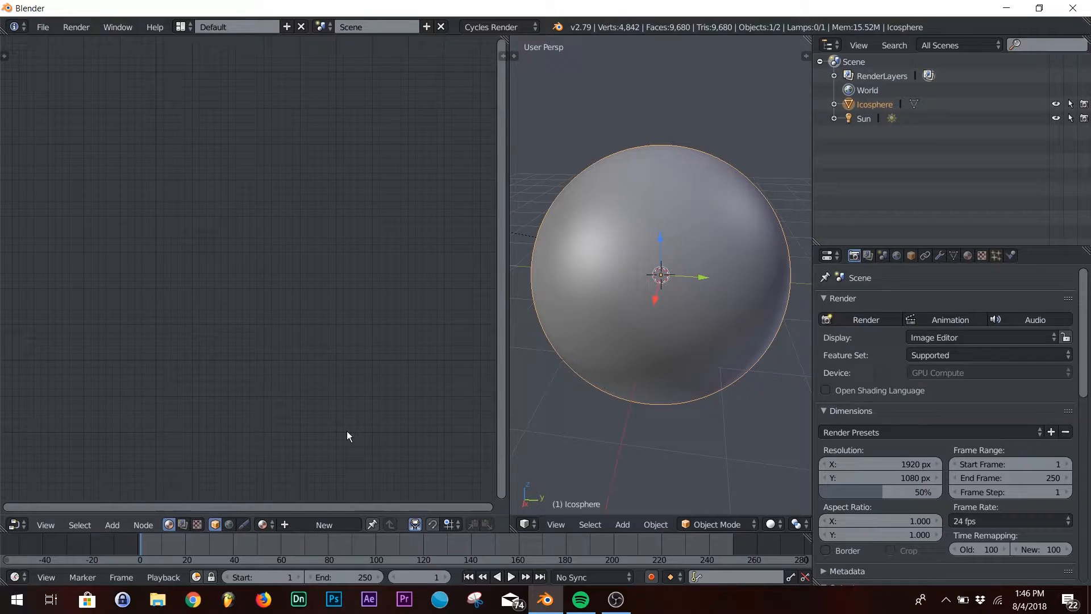
Step: Create a new node material with a Principled BSDF for the icosphere
{"action": "left_click", "coordinate": [323, 525]}
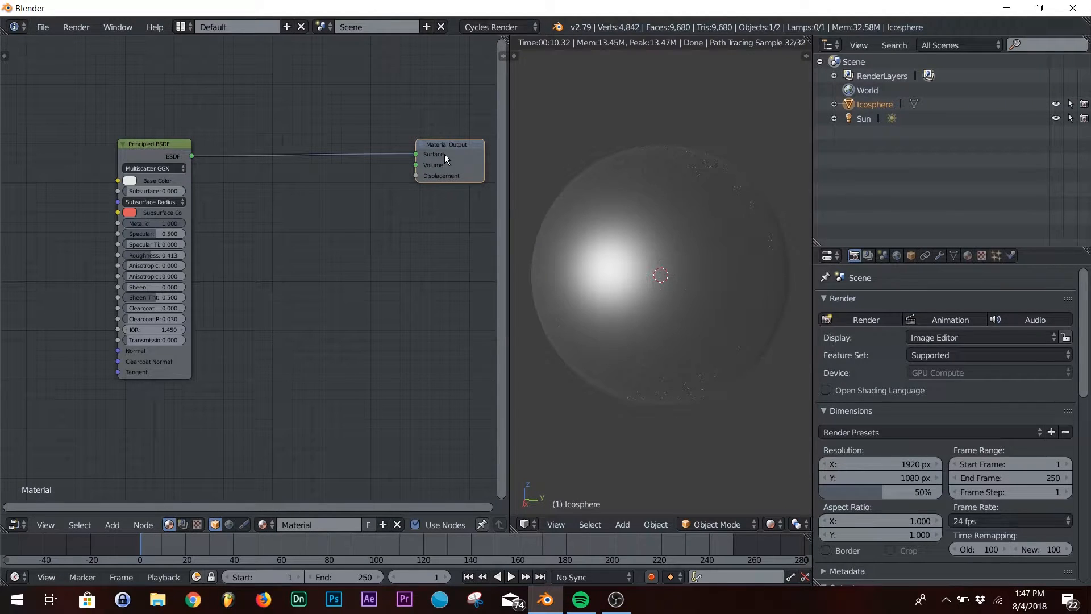
{"action": "mouse_move", "coordinate": [352, 265]}
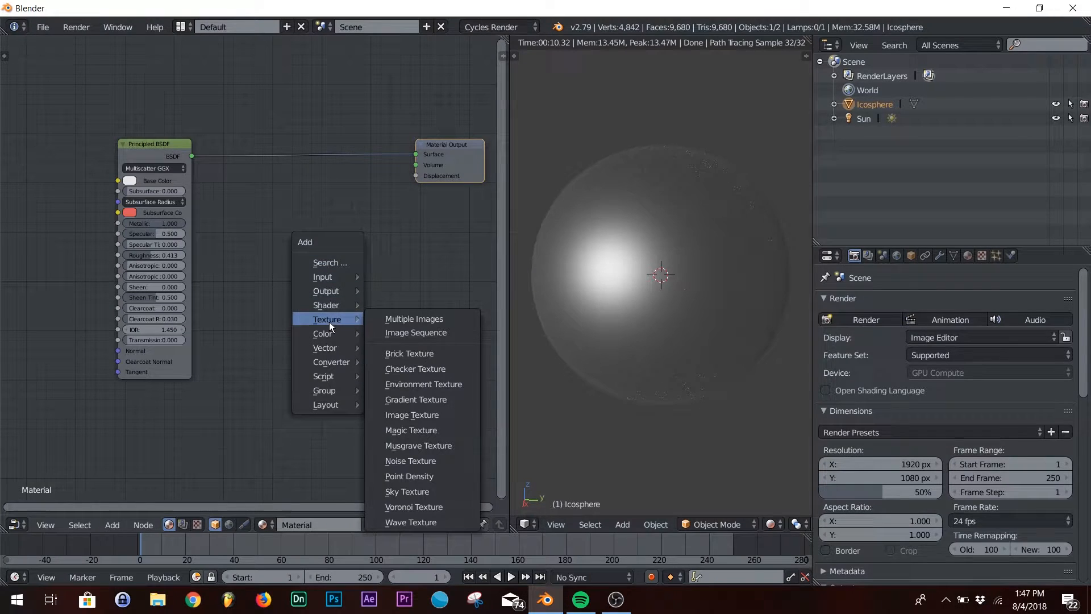
{"action": "mouse_move", "coordinate": [413, 507]}
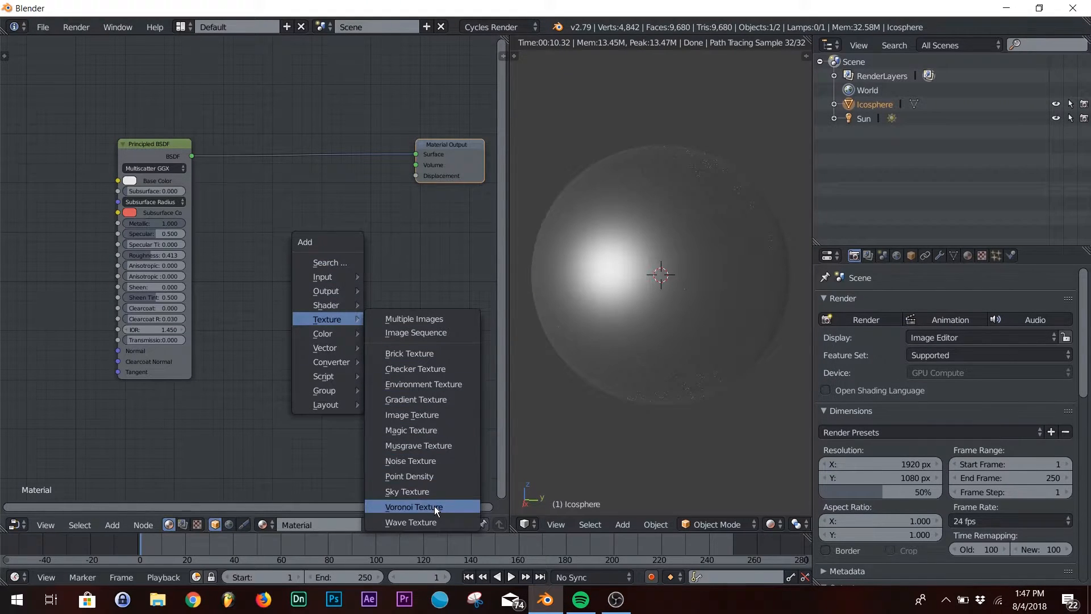
Step: Add a Voronoi Texture node set to Cells coloring and feed it into the material output
{"action": "left_click", "coordinate": [412, 505]}
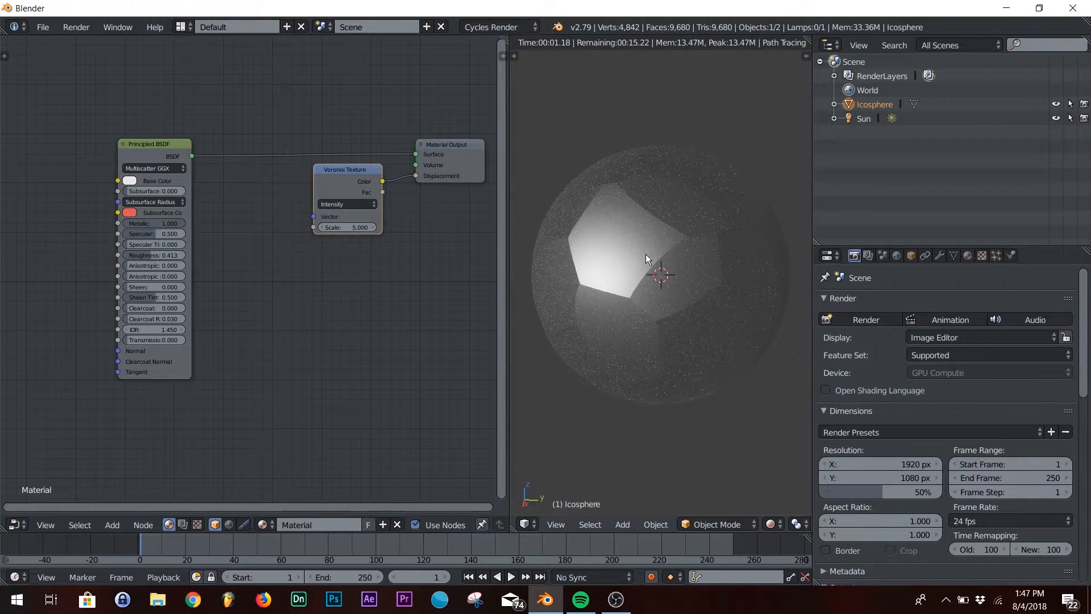
{"action": "mouse_move", "coordinate": [346, 204]}
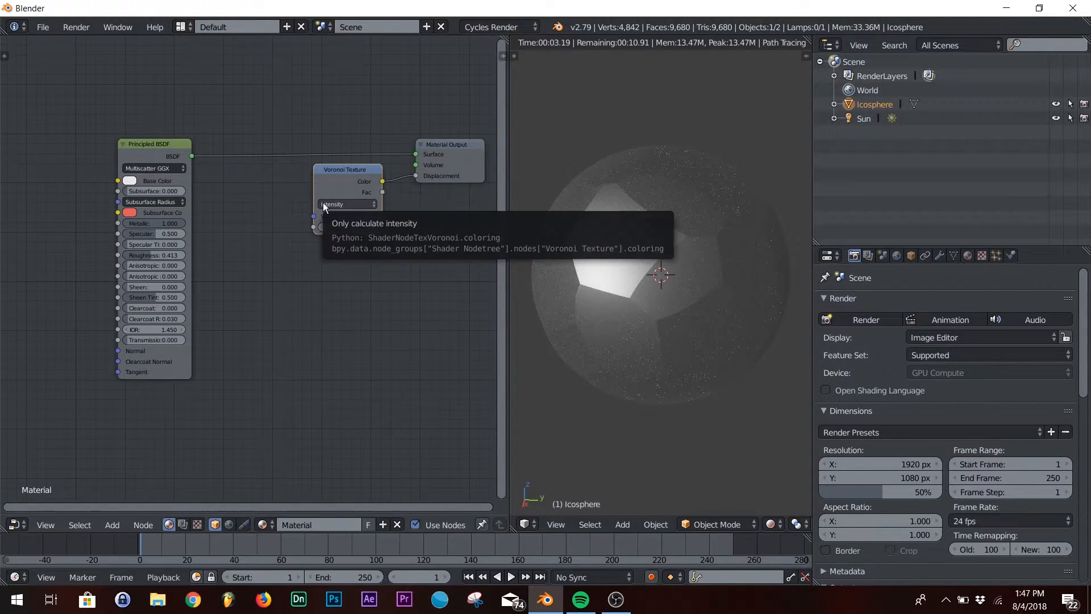
{"action": "left_click", "coordinate": [347, 204]}
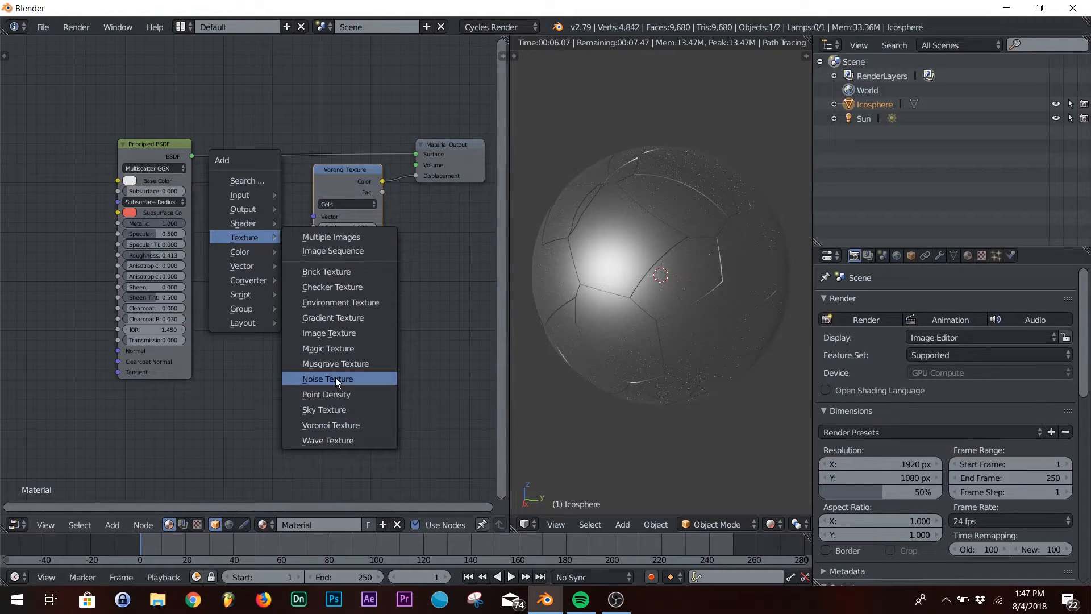
Step: Add a Musgrave Texture node that drives the material output with wavy contours
{"action": "left_click", "coordinate": [334, 364]}
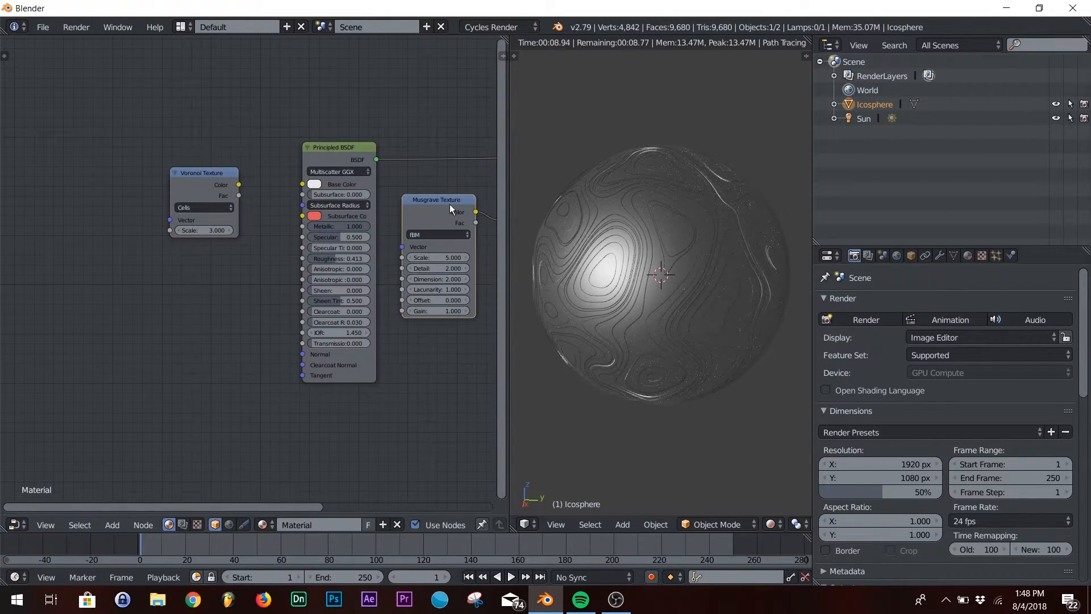
Step: Move the Musgrave node left and wire its Color into the Voronoi Vector input
{"action": "left_click_drag", "start_coordinate": [439, 200], "coordinate": [79, 171]}
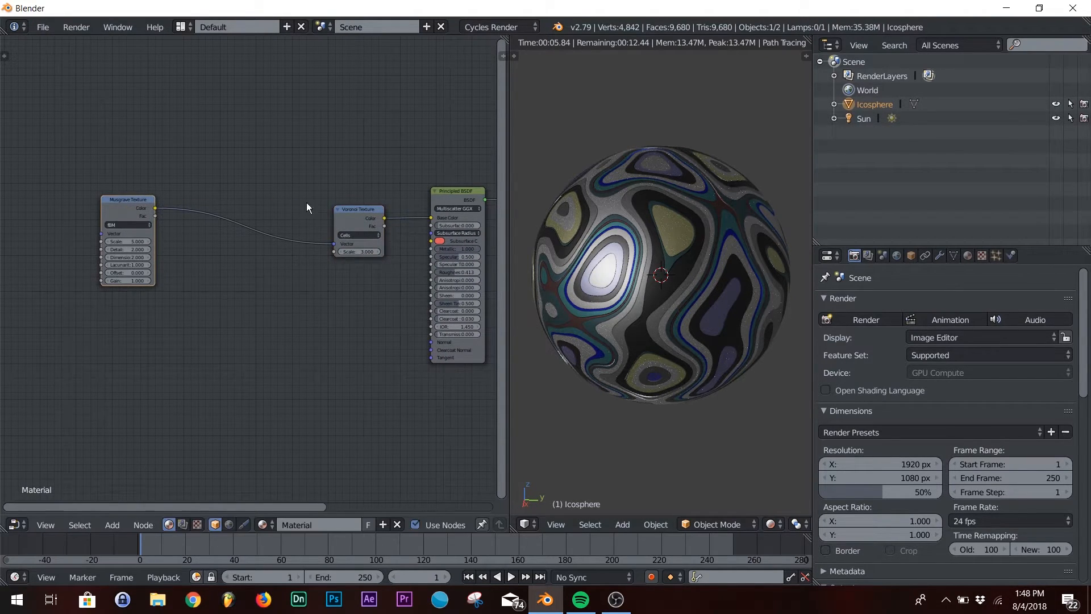
{"action": "left_click_drag", "start_coordinate": [358, 209], "coordinate": [207, 200]}
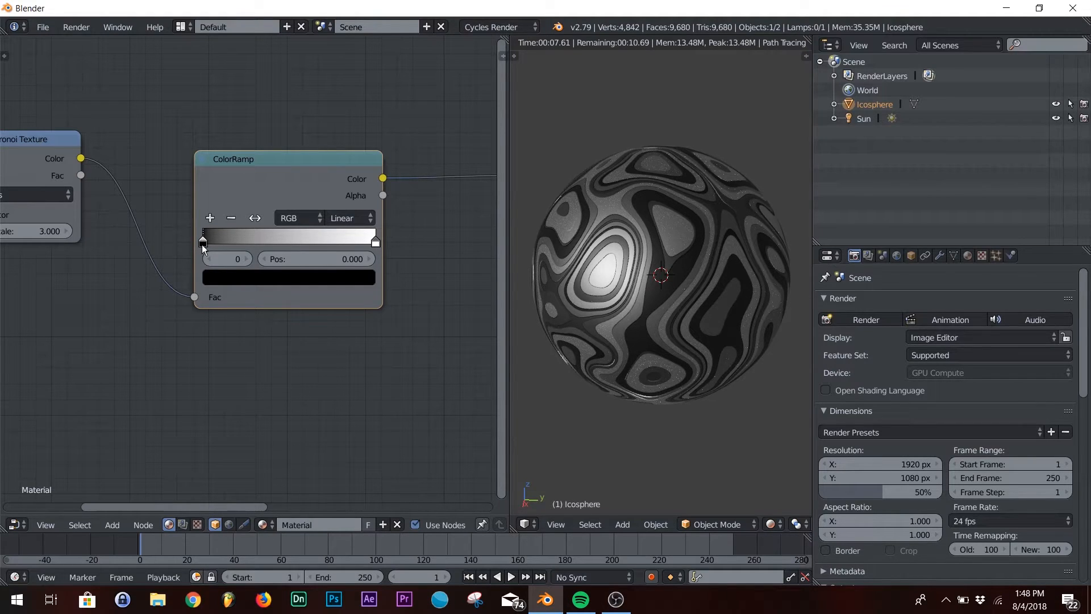
Step: Set the ColorRamp's left stop to red and right stop to light blue
{"action": "left_click", "coordinate": [287, 276]}
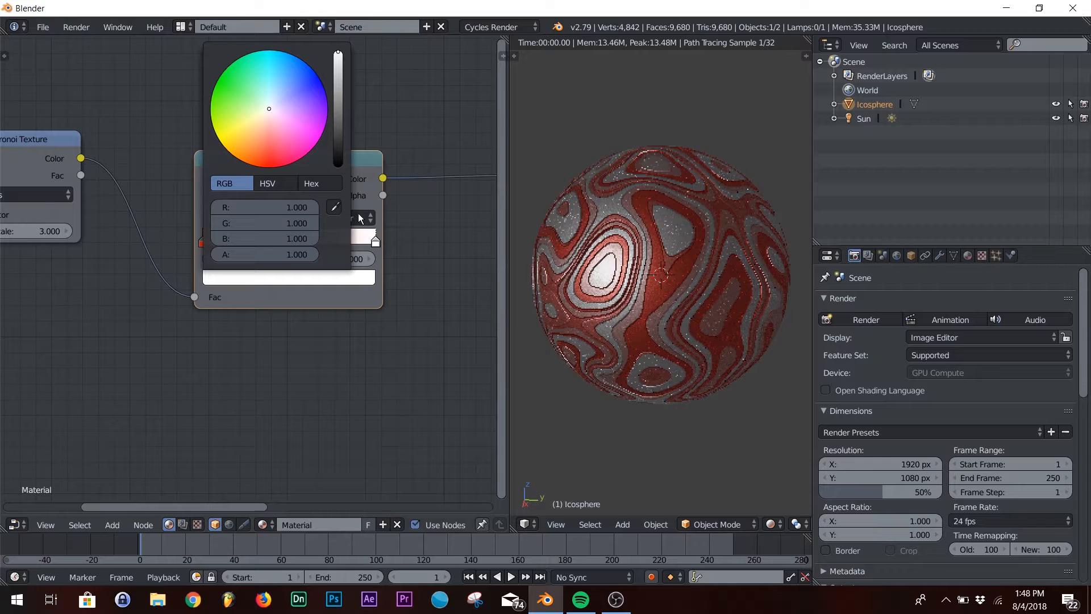
{"action": "left_click", "coordinate": [283, 95]}
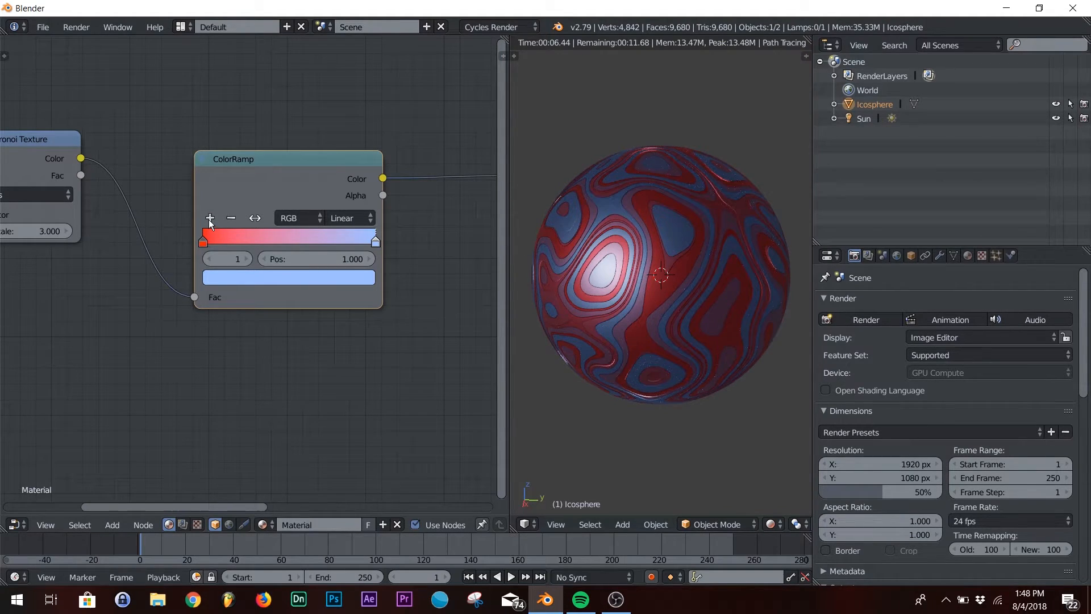
Step: Add an orange middle stop, switch interpolation to Constant and reposition the stops for hard bands
{"action": "left_click", "coordinate": [287, 278]}
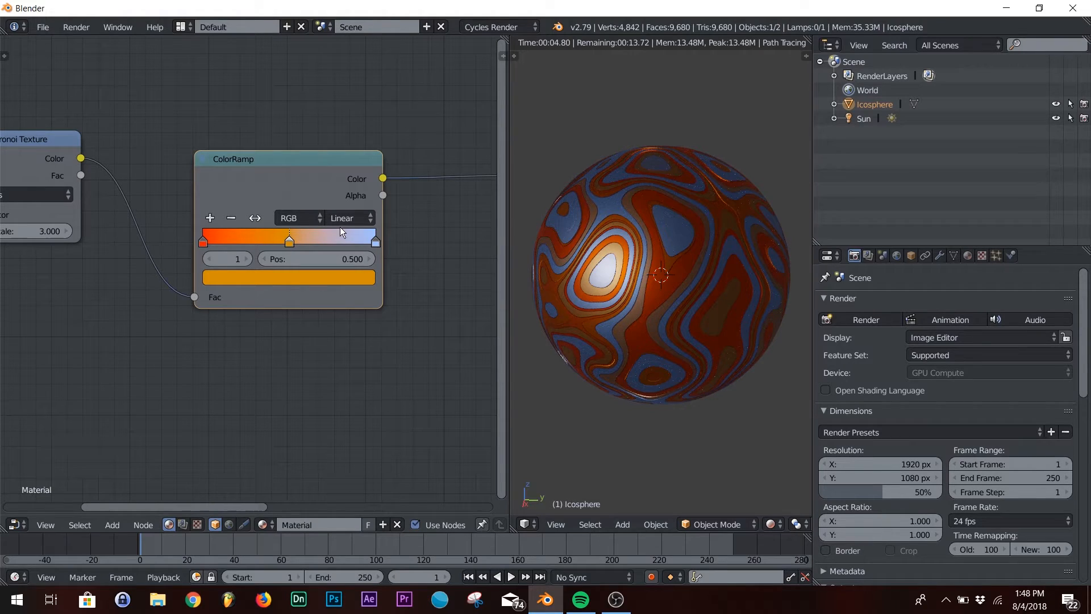
{"action": "left_click", "coordinate": [347, 218]}
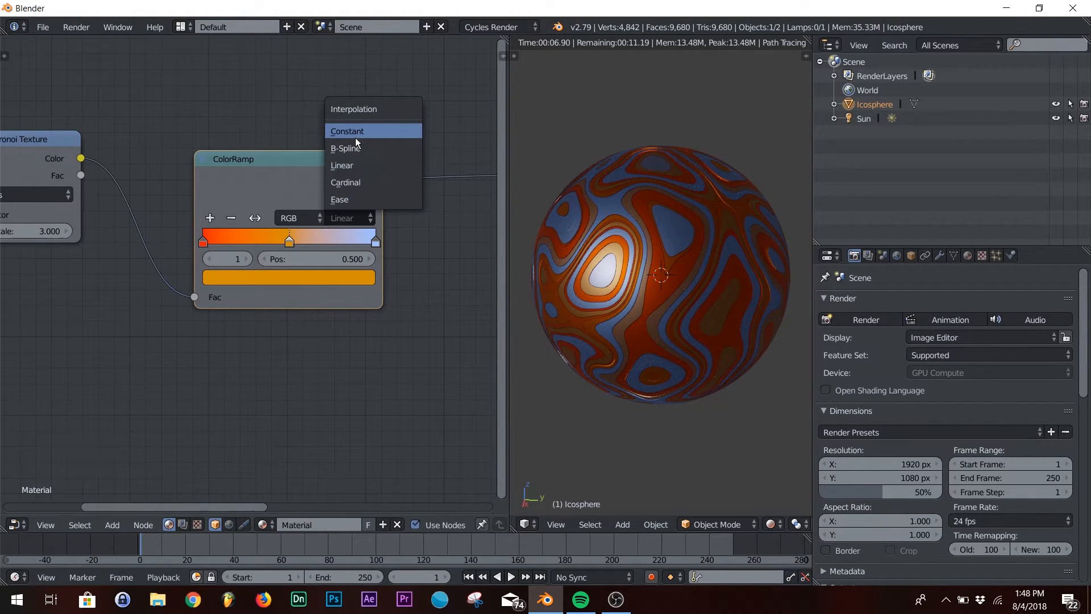
{"action": "left_click", "coordinate": [346, 130]}
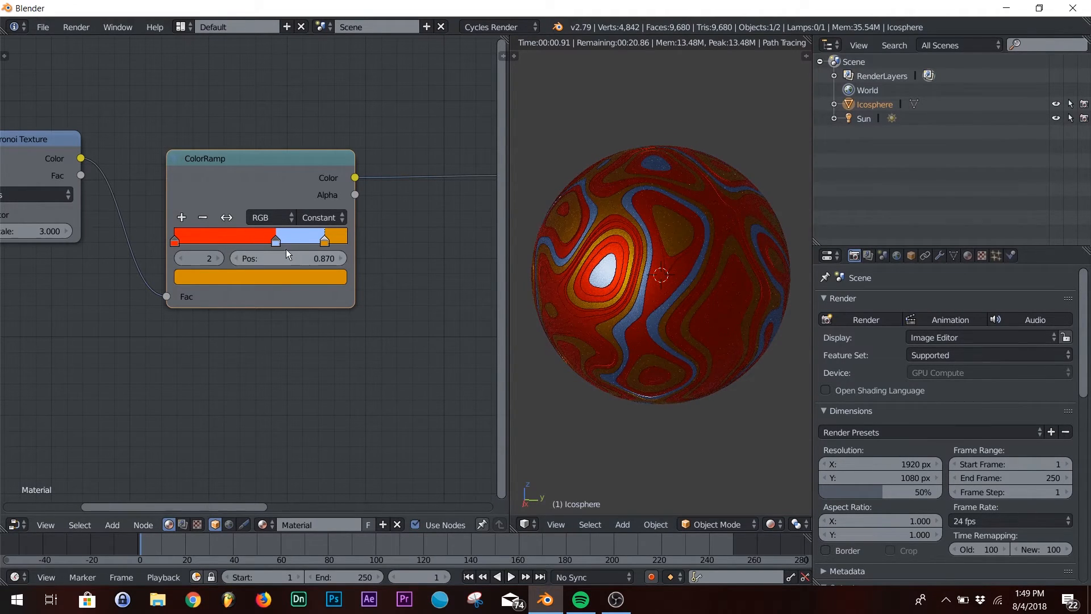
{"action": "left_click_drag", "start_coordinate": [274, 240], "coordinate": [246, 240]}
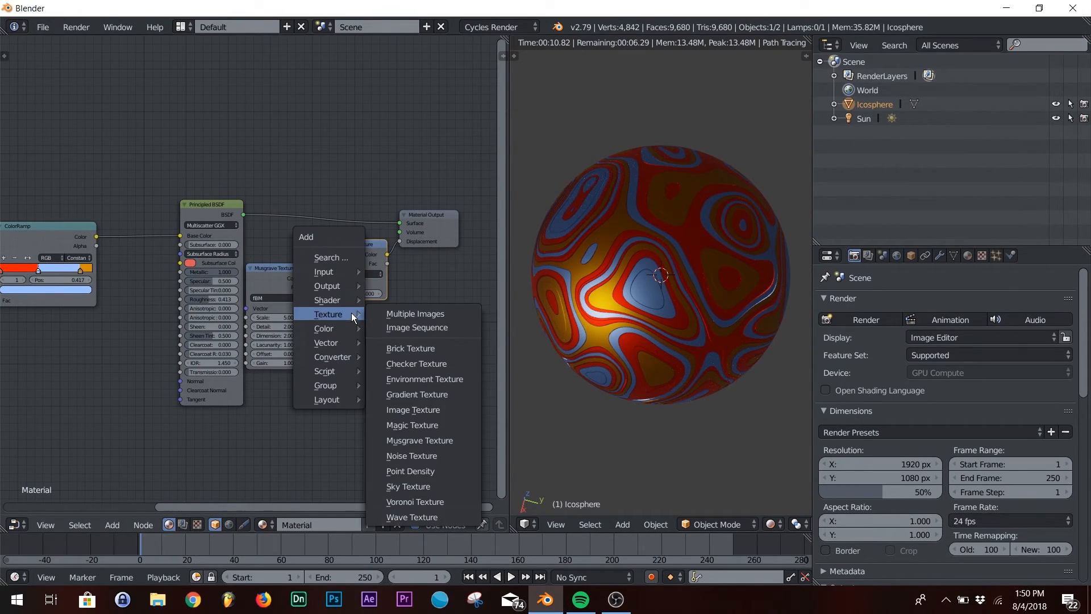
{"action": "mouse_move", "coordinate": [339, 320]}
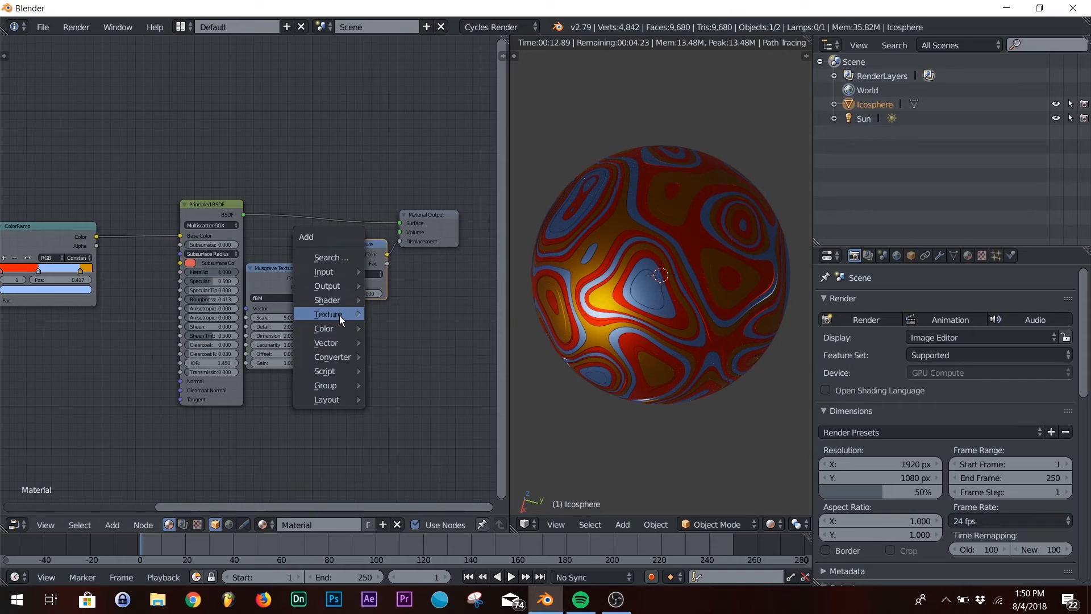
Step: Browse the texture node list, then shift the Principled BSDF node further left
{"action": "left_click", "coordinate": [327, 313]}
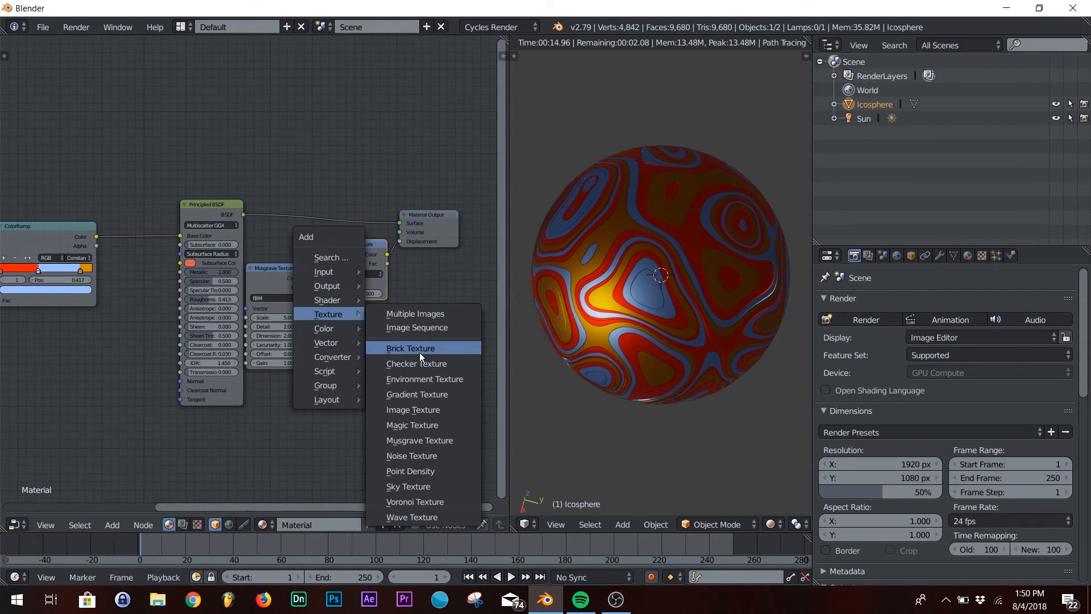
{"action": "mouse_move", "coordinate": [411, 424]}
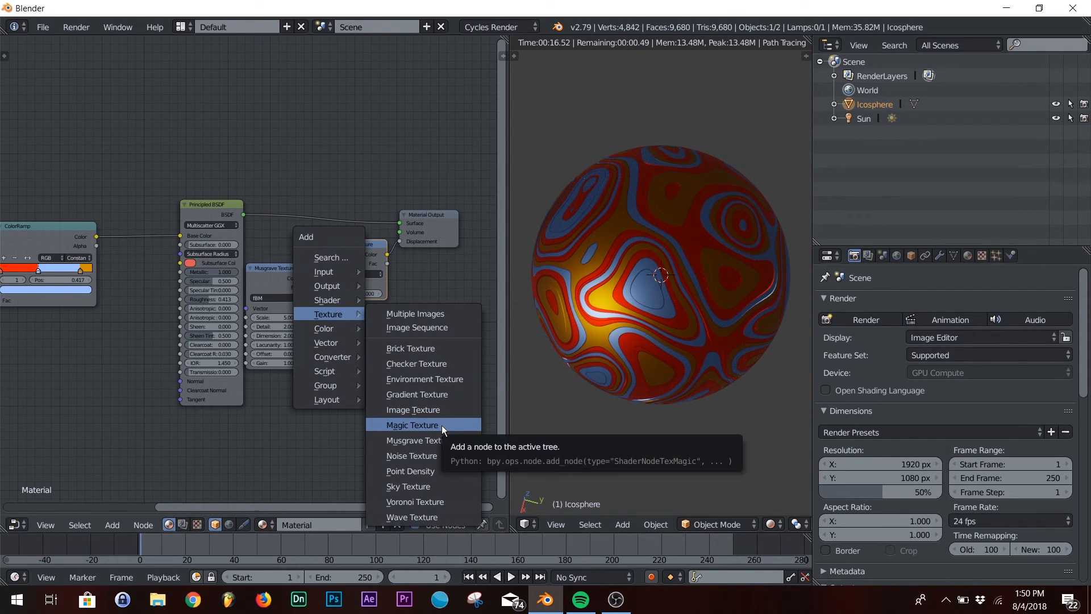
{"action": "left_click", "coordinate": [415, 502]}
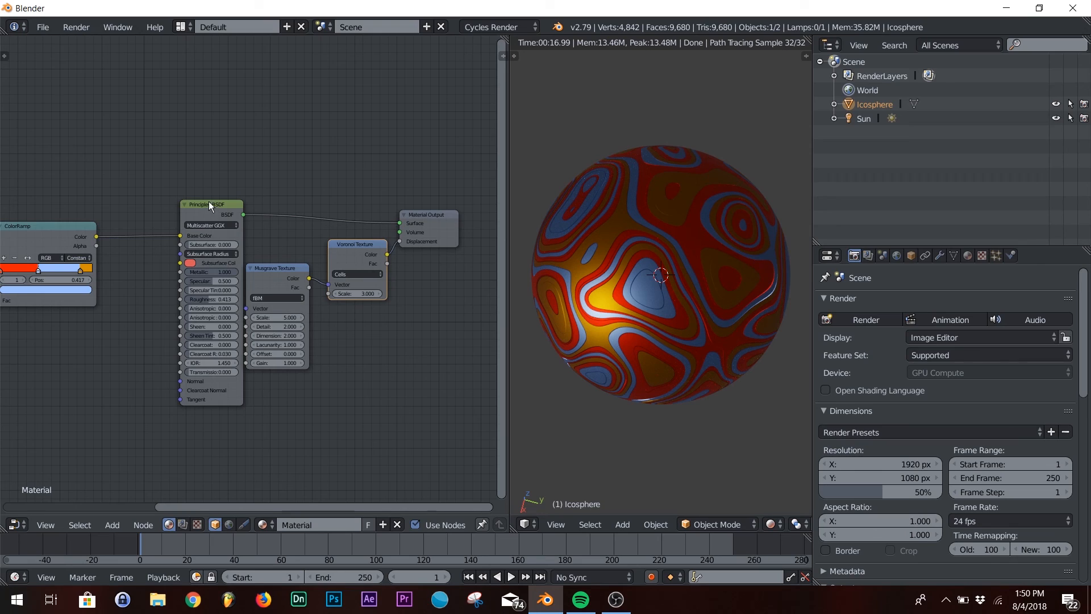
{"action": "left_click_drag", "start_coordinate": [210, 205], "coordinate": [183, 206]}
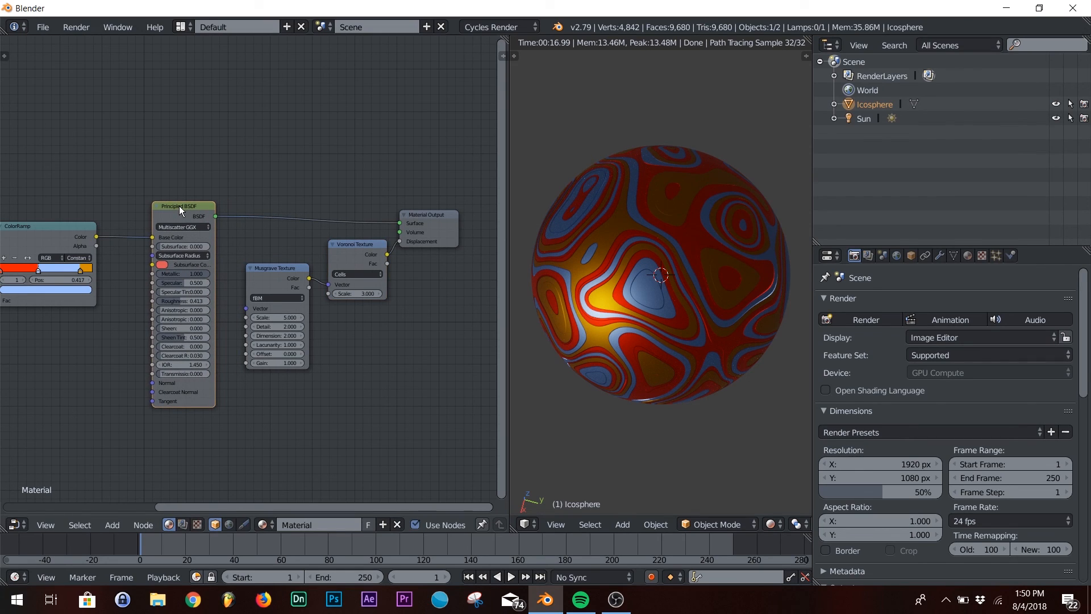